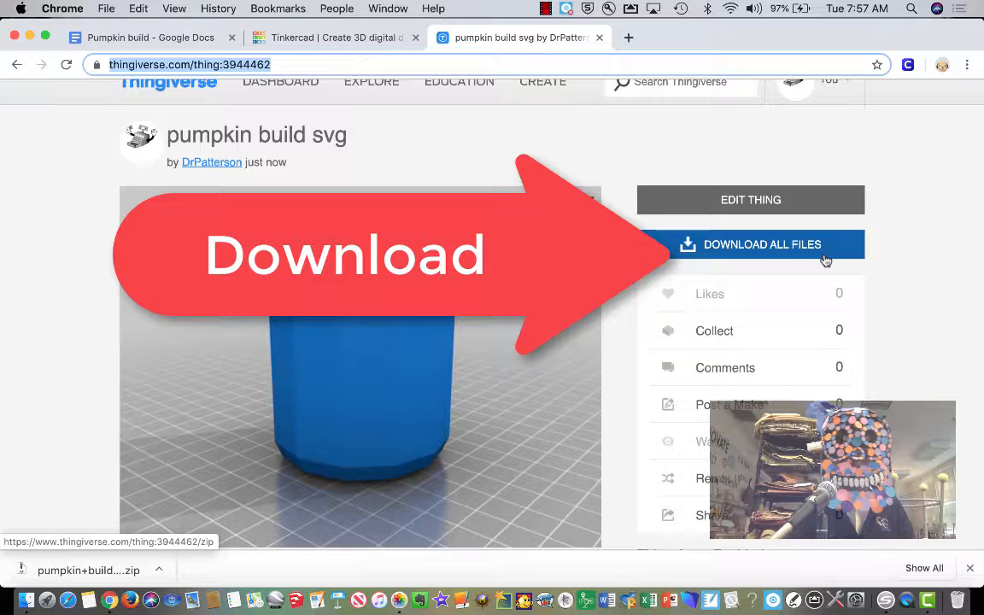
- Download all files for the pumpkin build svg thing and reveal the unzipped download in Finder
click(750, 244)
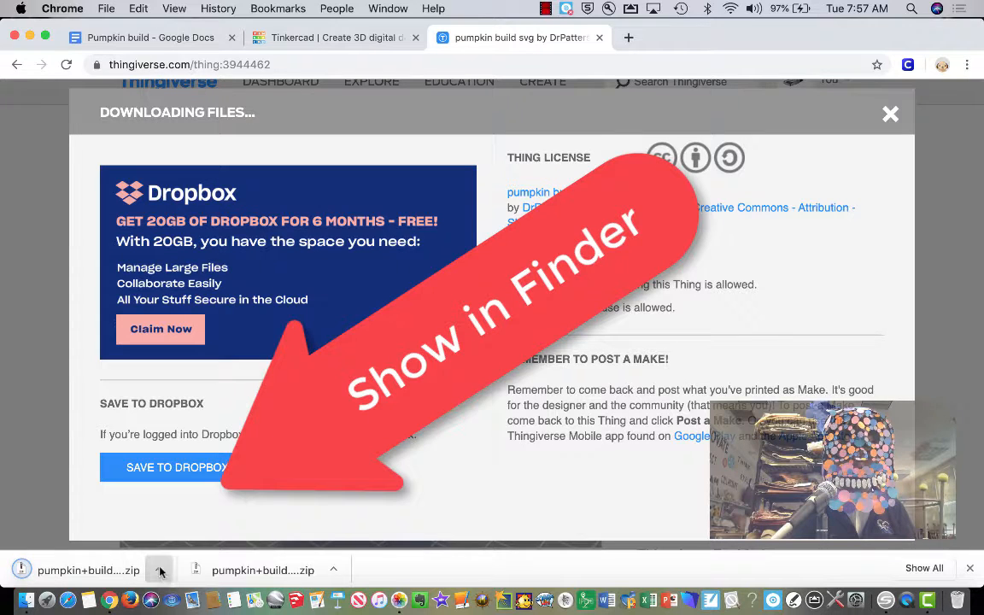
click(160, 570)
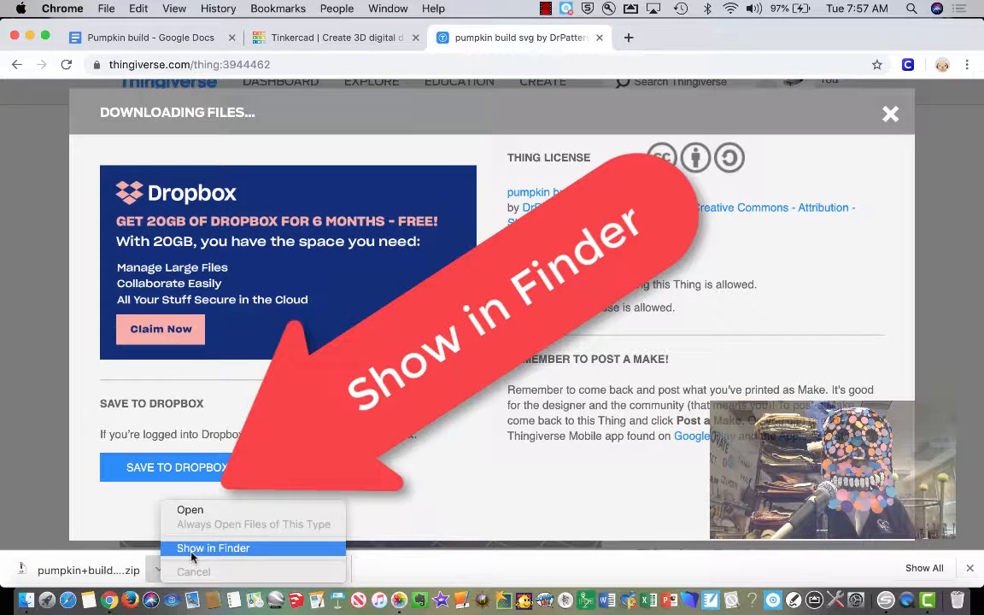
click(212, 547)
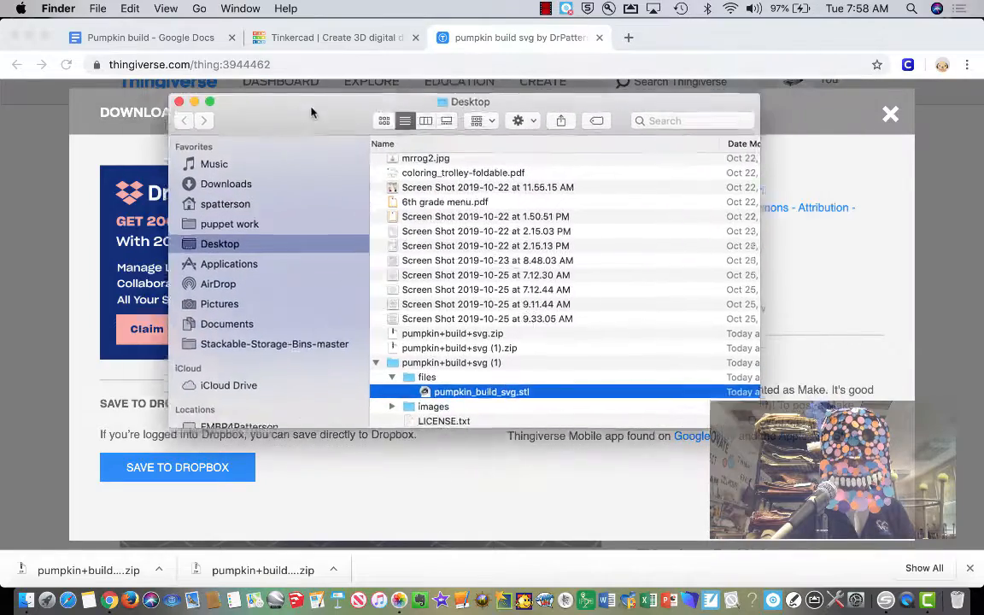
- Switch from Finder back to the Tinkercad dashboard of recent designs in Chrome
click(338, 37)
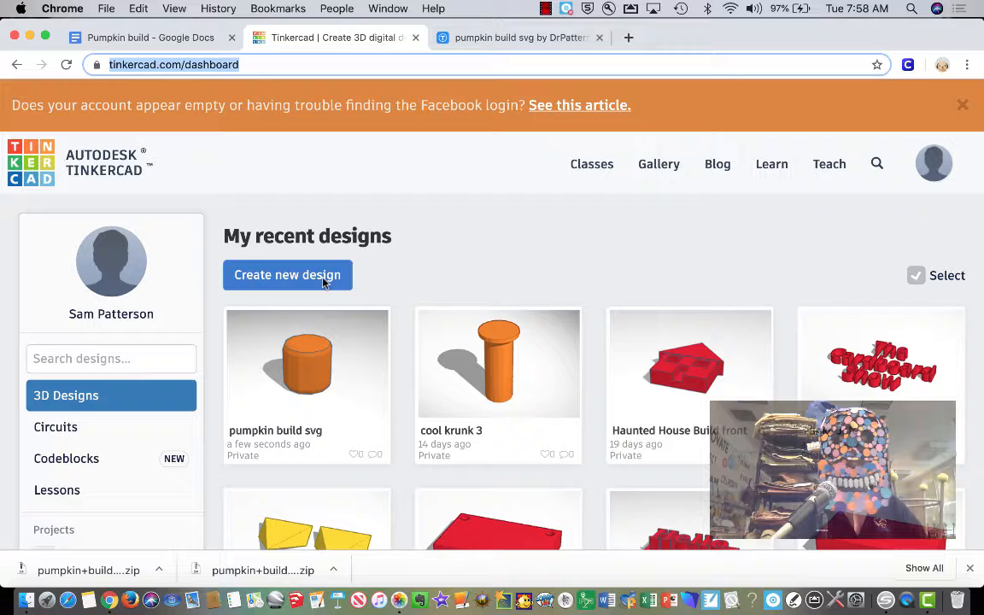
- Create a new blank design and rename it to pUMPKIN YOUR NAME
click(287, 273)
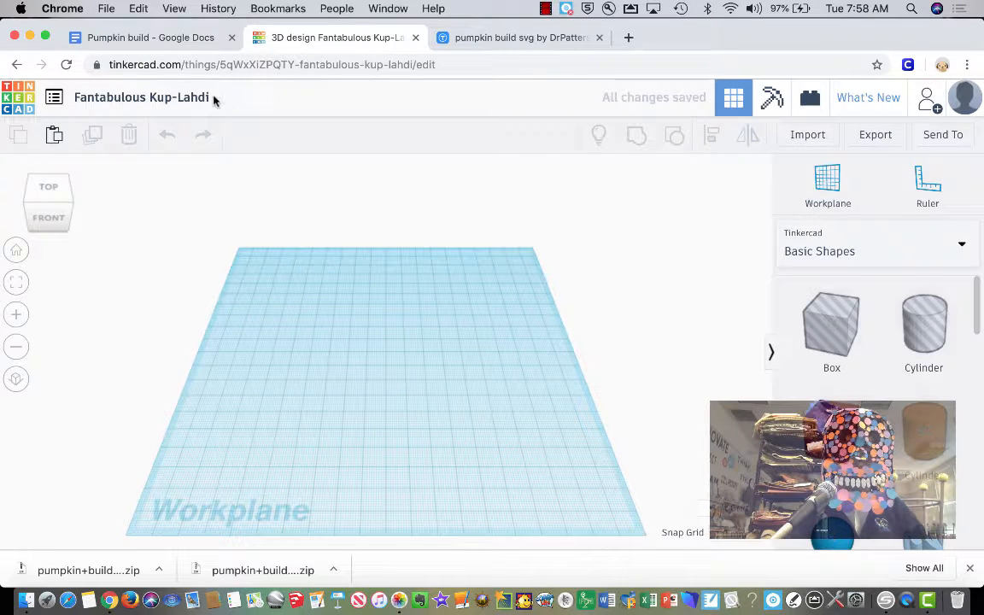
click(140, 98)
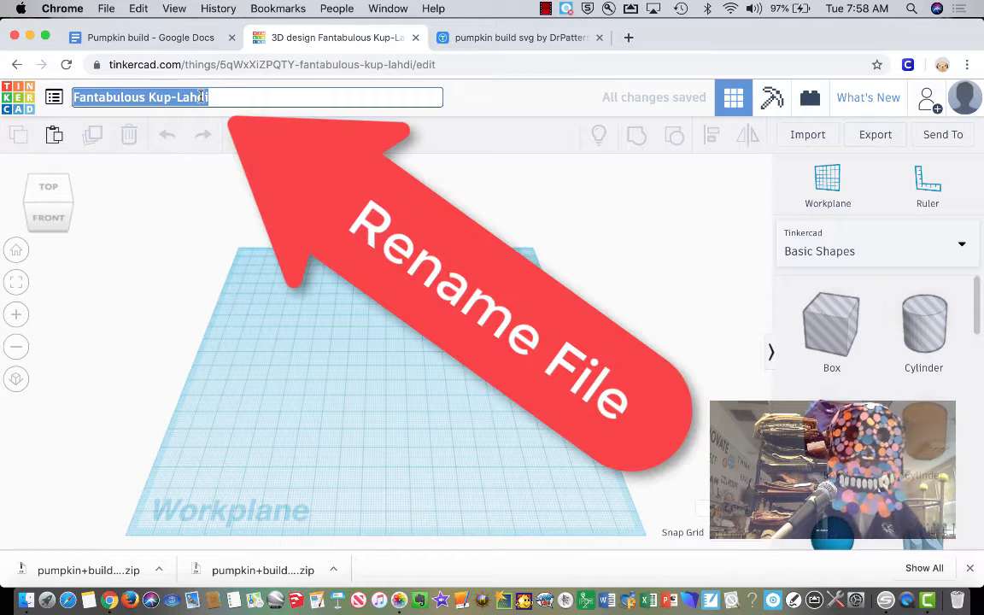
text(pUMPKIN YOUR NAME)
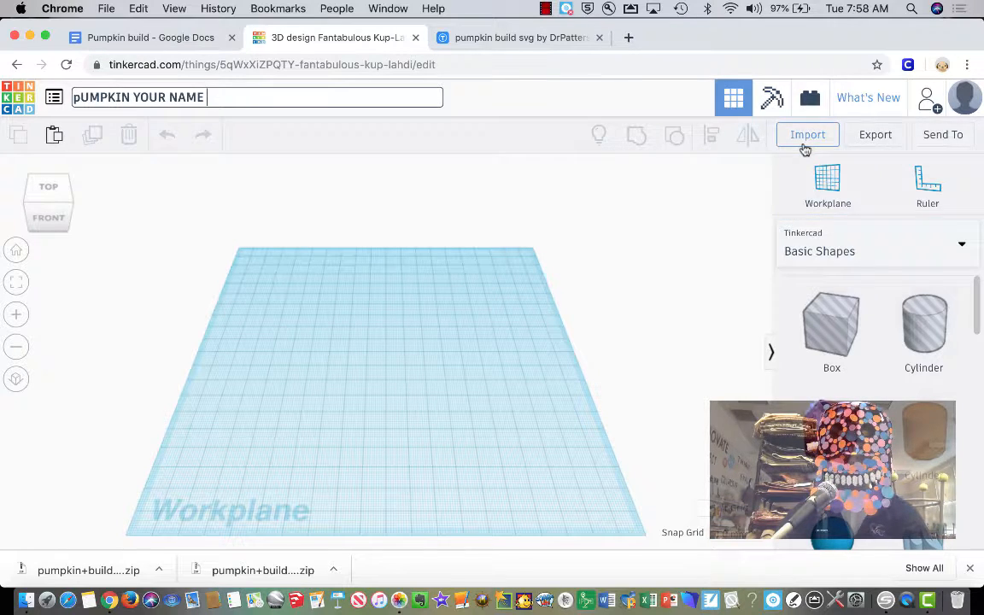
- Import pumpkin_build_svg.stl from the unzipped download folder onto the workplane and select it
click(806, 133)
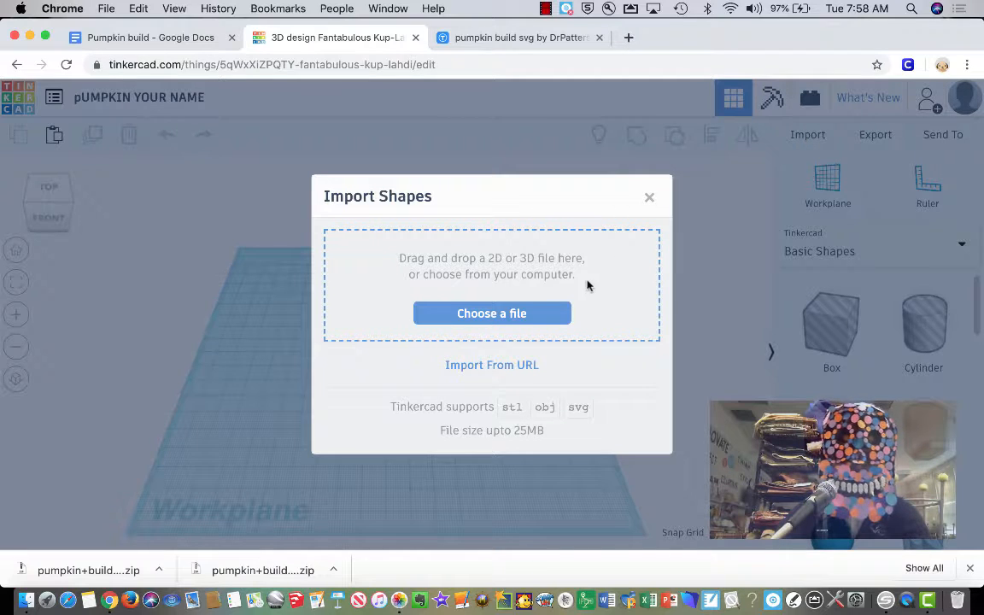
click(492, 315)
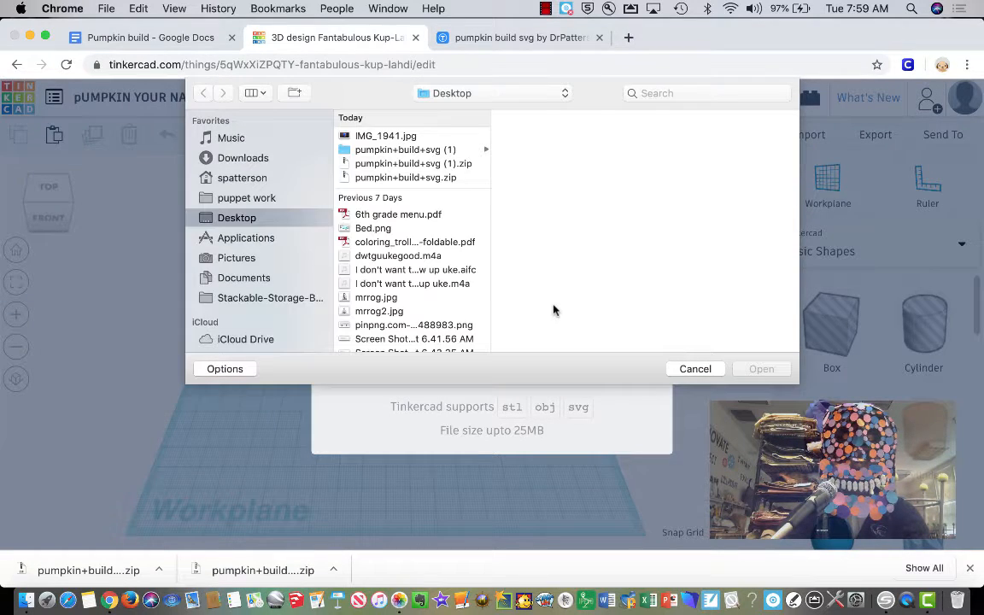
click(413, 151)
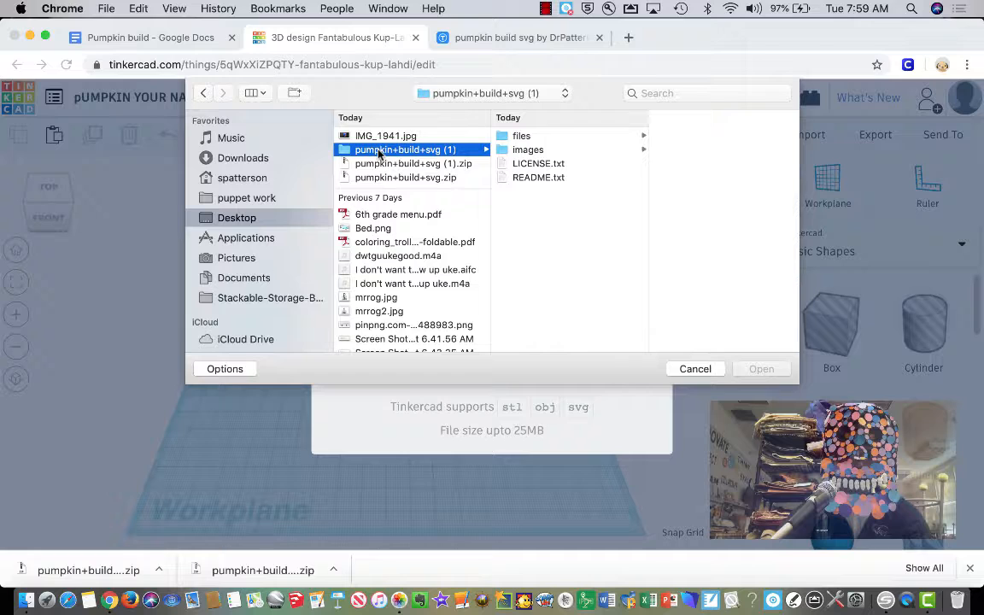
click(521, 135)
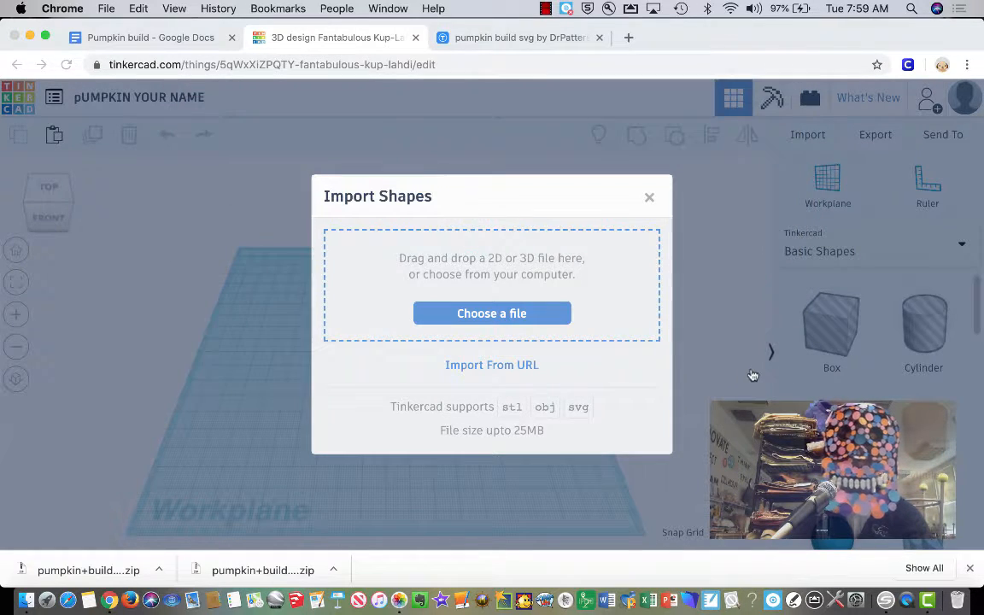
click(649, 199)
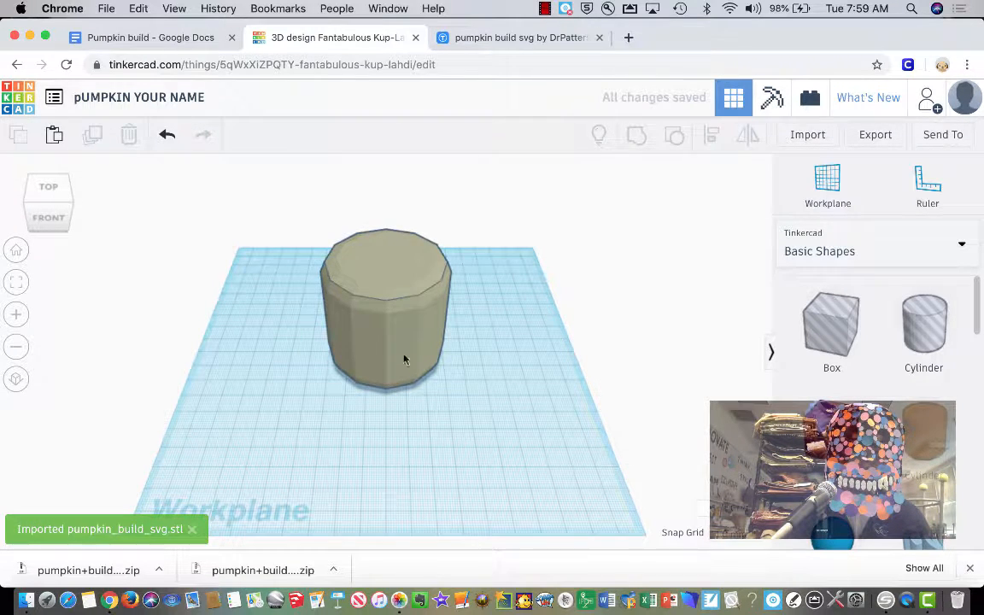
click(403, 359)
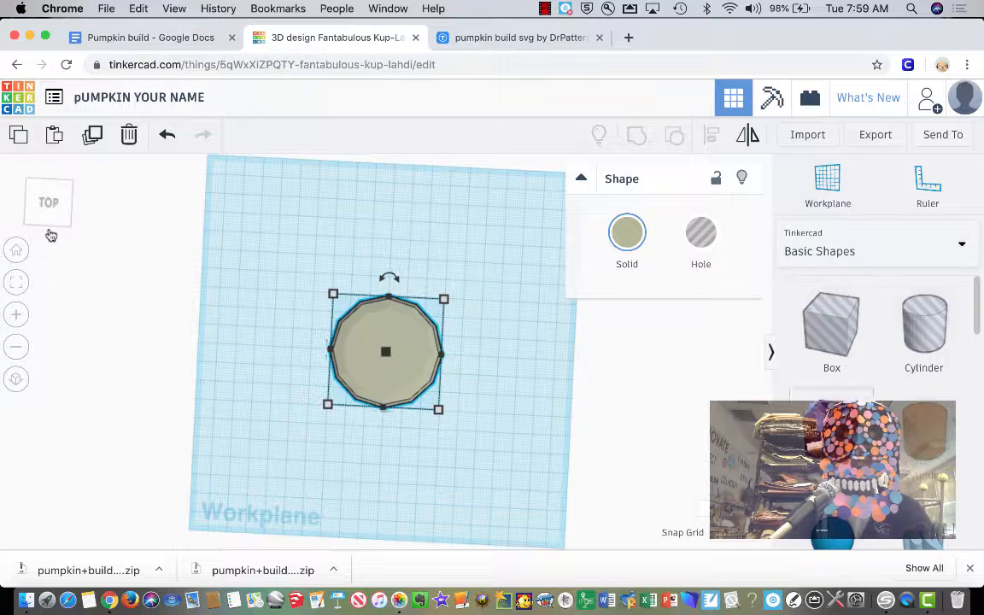
- Scroll the Basic Shapes panel to find the roof shape for the eye
scroll(down, 3)
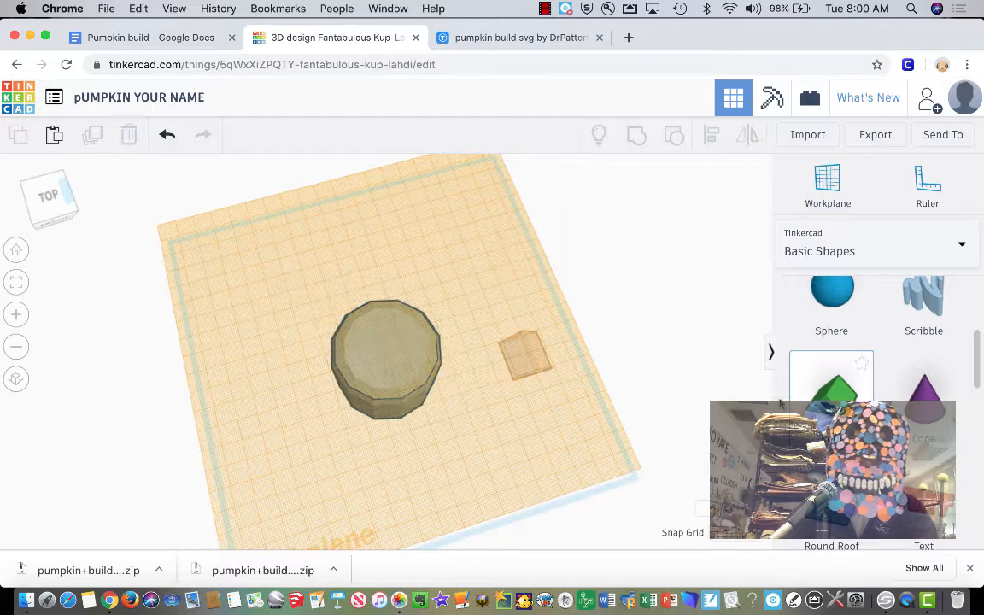
- Drop a roof triangle on the pumpkin's top, narrow it to 11 mm wide and make it a hole
click(379, 351)
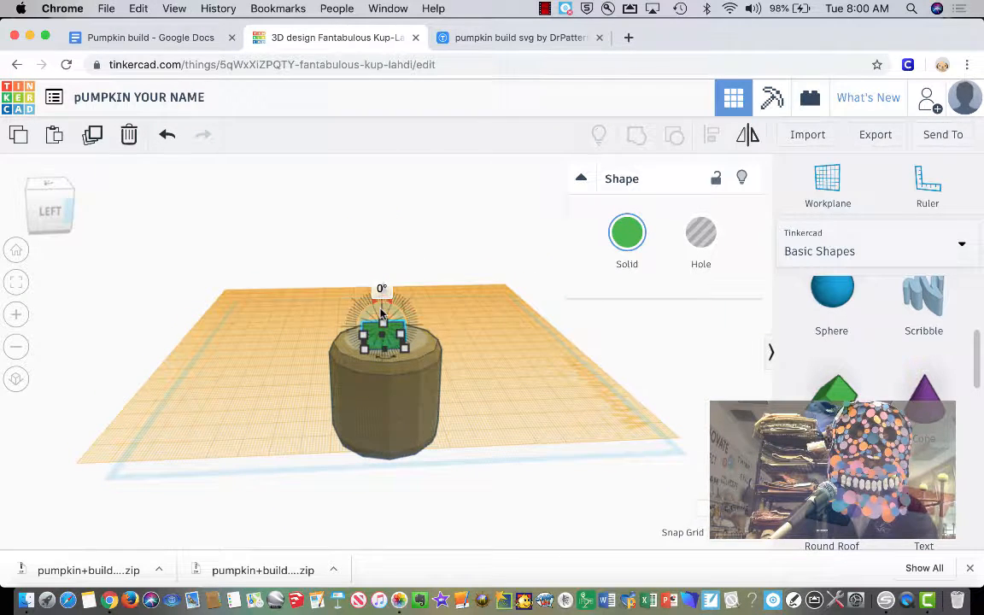
drag(382, 311, 358, 332)
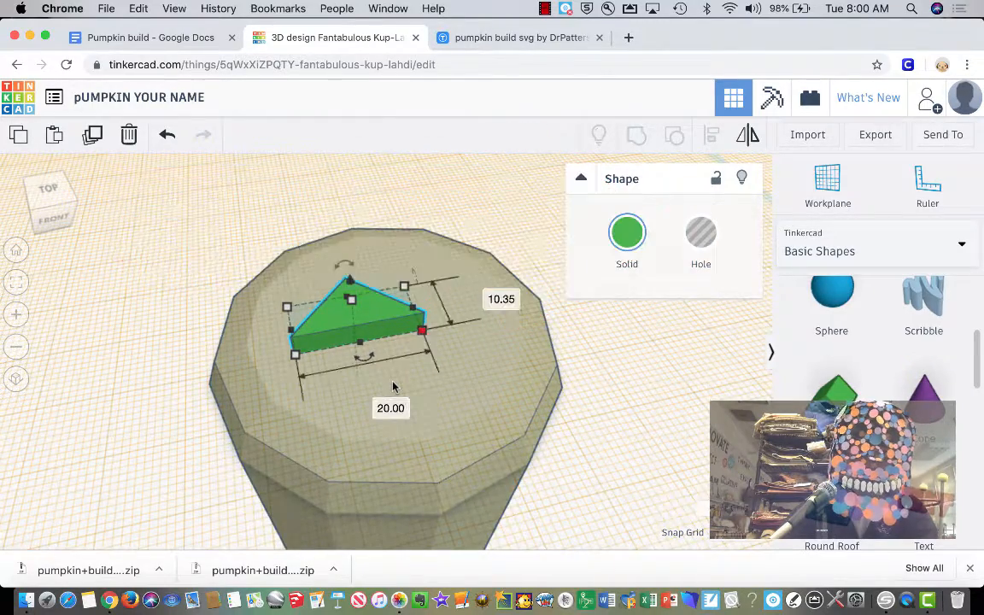
drag(420, 332, 368, 342)
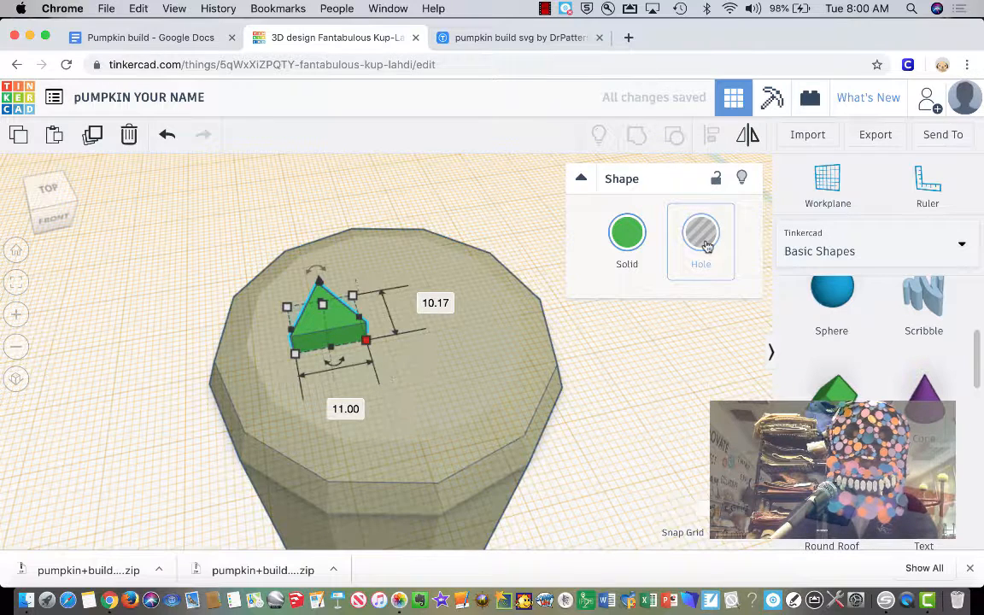
click(700, 232)
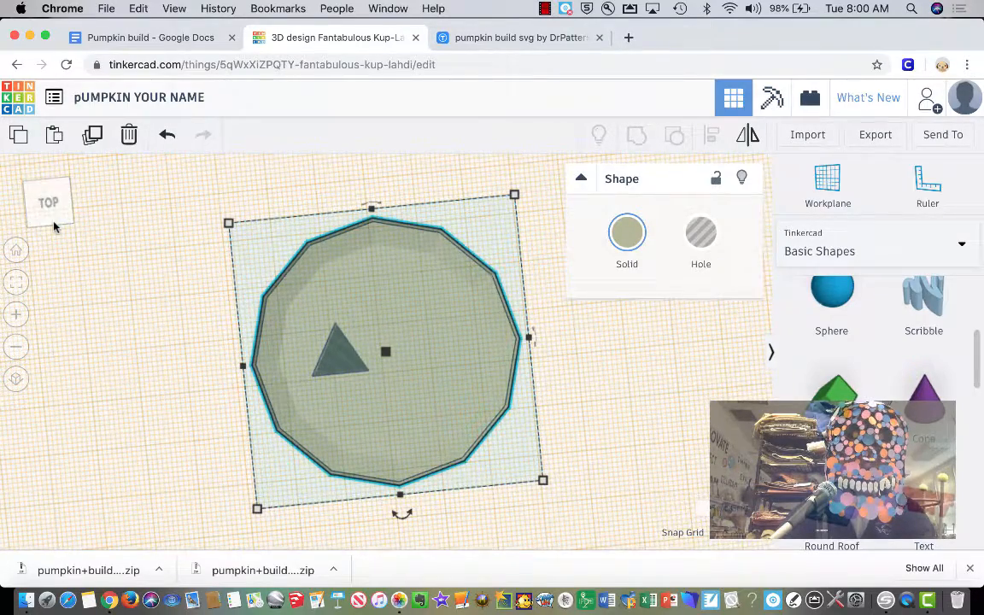
- Duplicate the triangular eye hole and move the copy to the right as the second eye
click(345, 353)
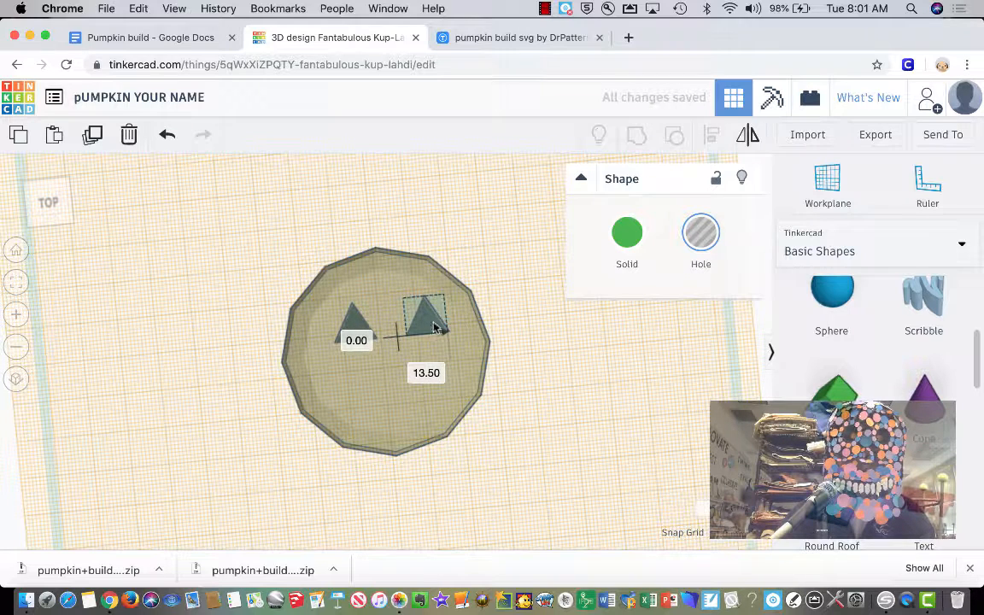
drag(427, 321, 419, 316)
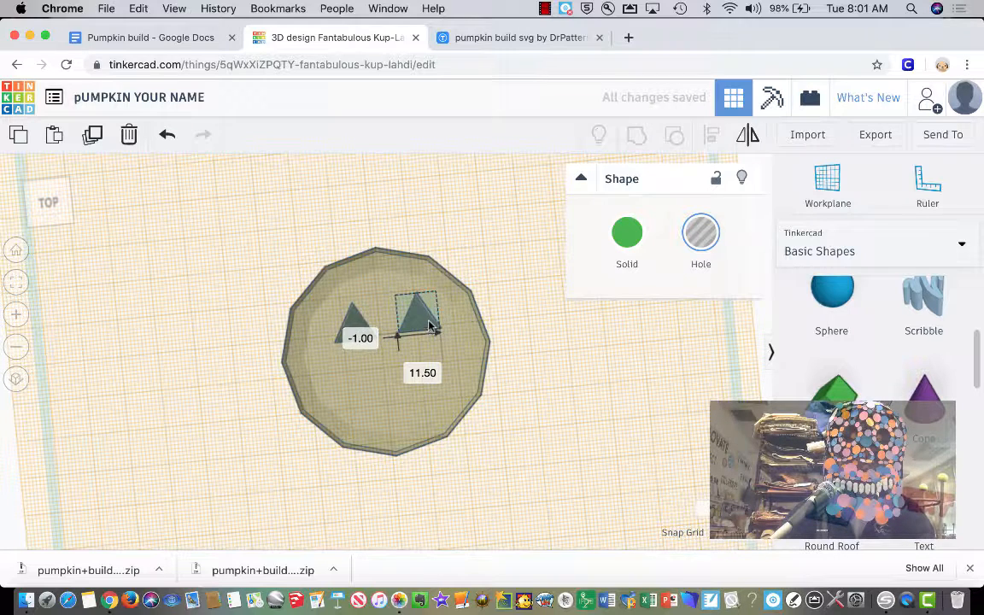
click(450, 341)
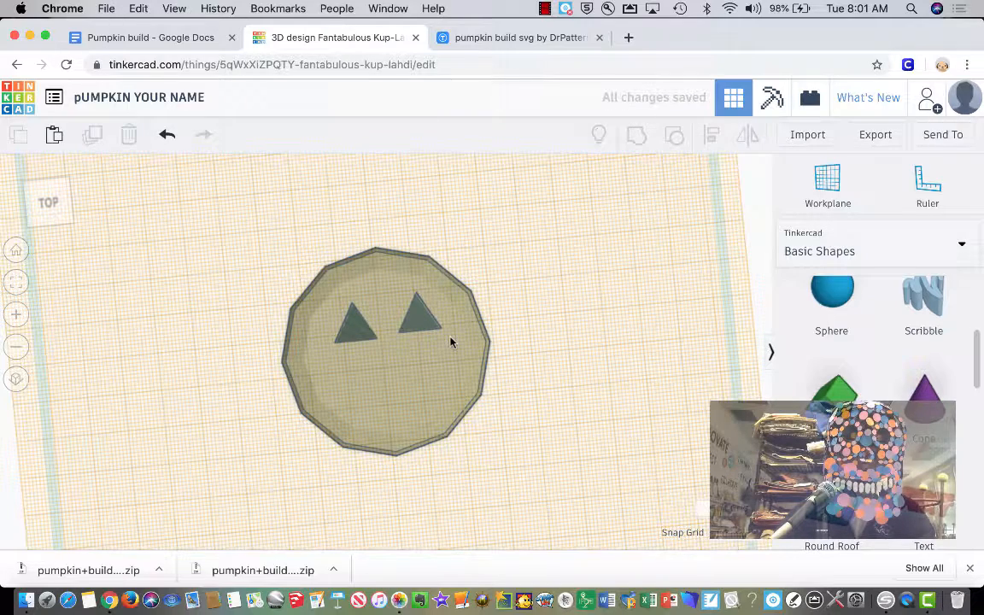
click(420, 321)
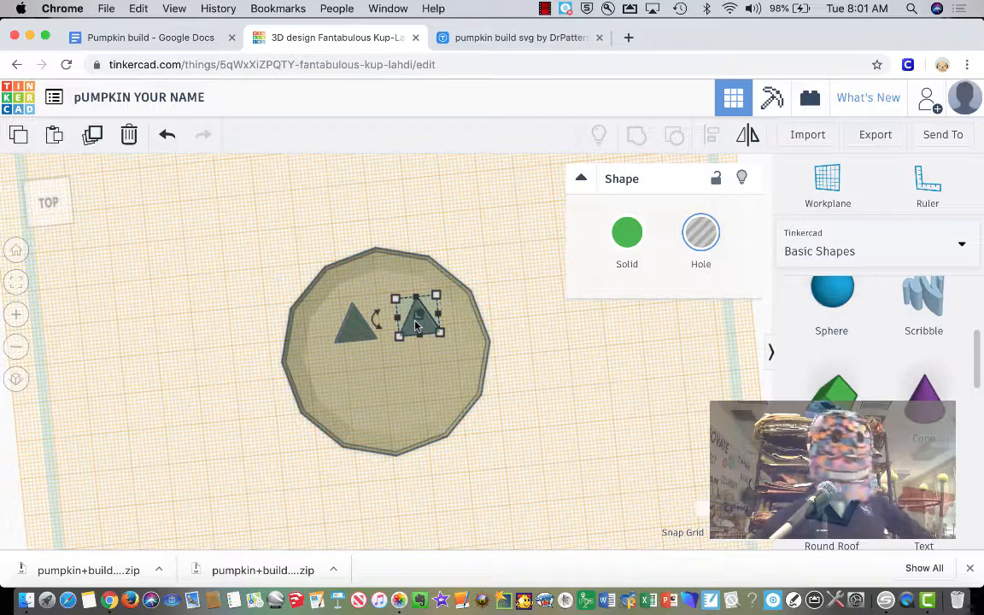
click(874, 133)
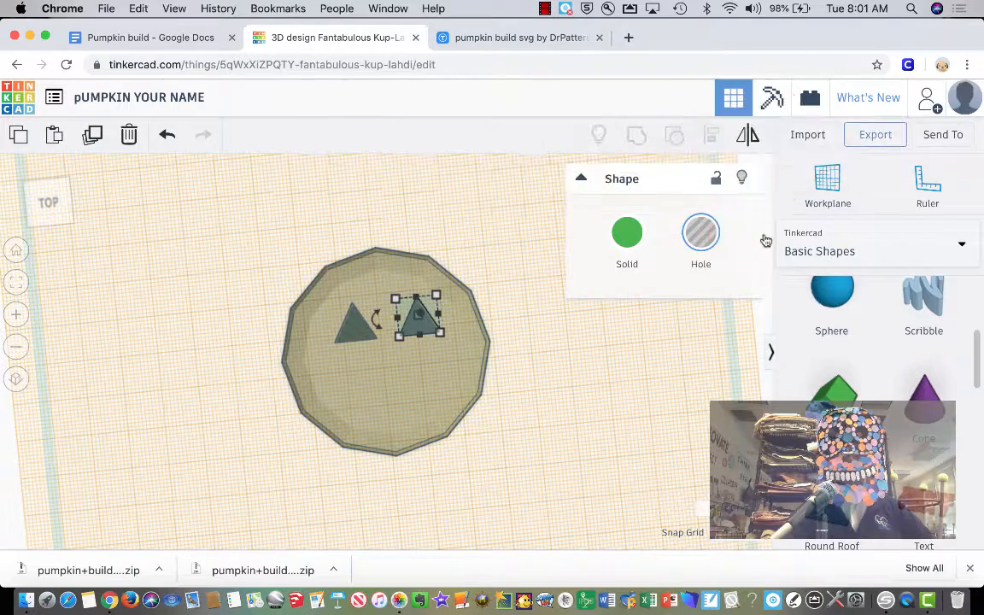
- Export the design for lasercutting as pUMPKIN YOUR NAME.svg
click(874, 133)
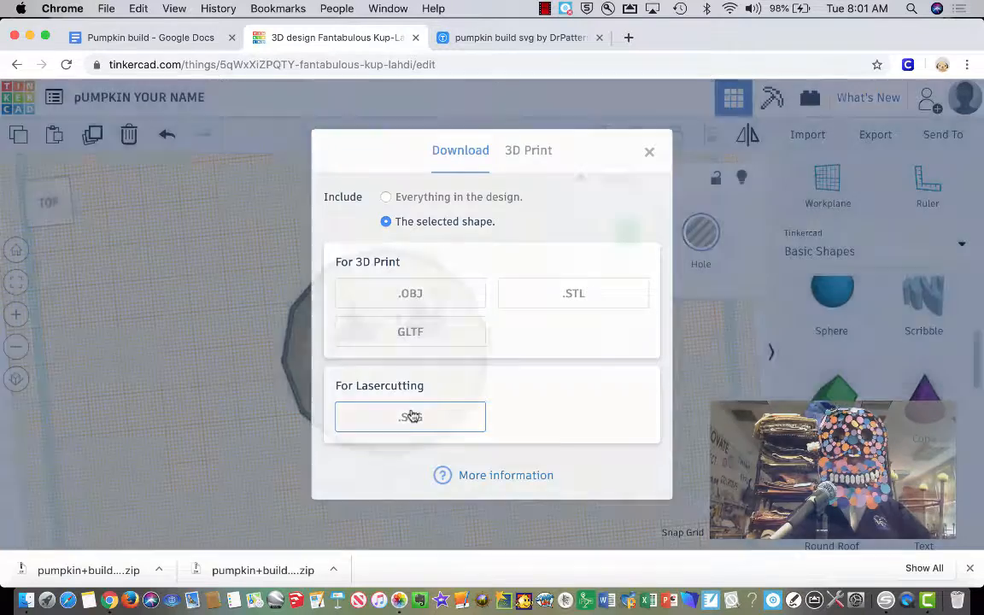
click(410, 416)
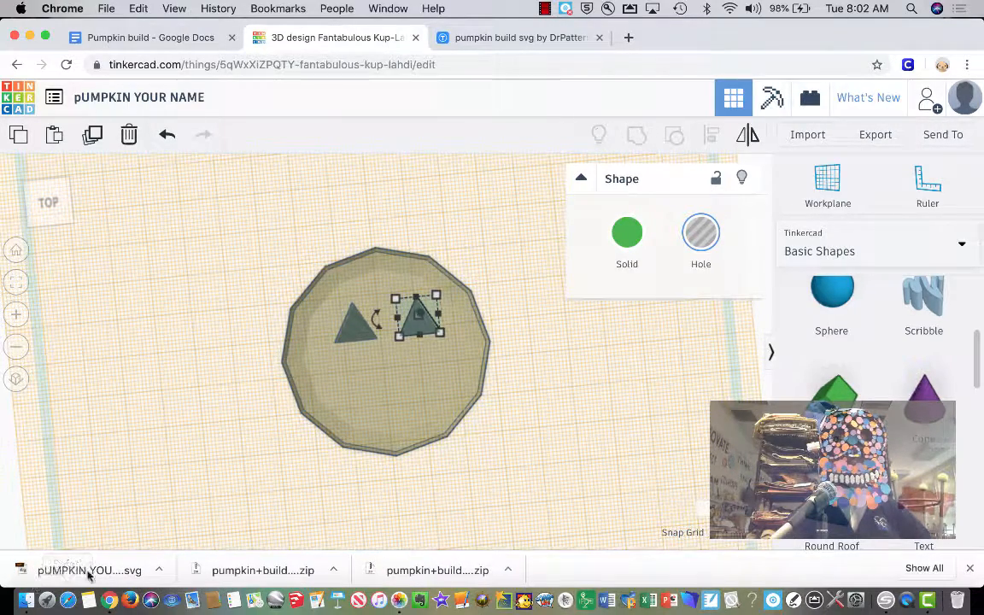
mouse_move(89, 571)
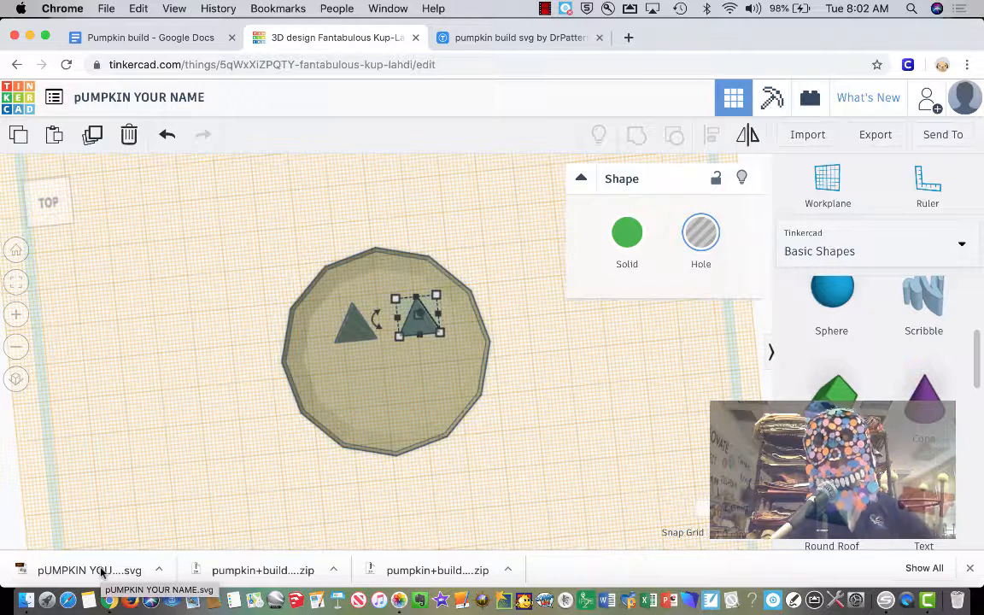